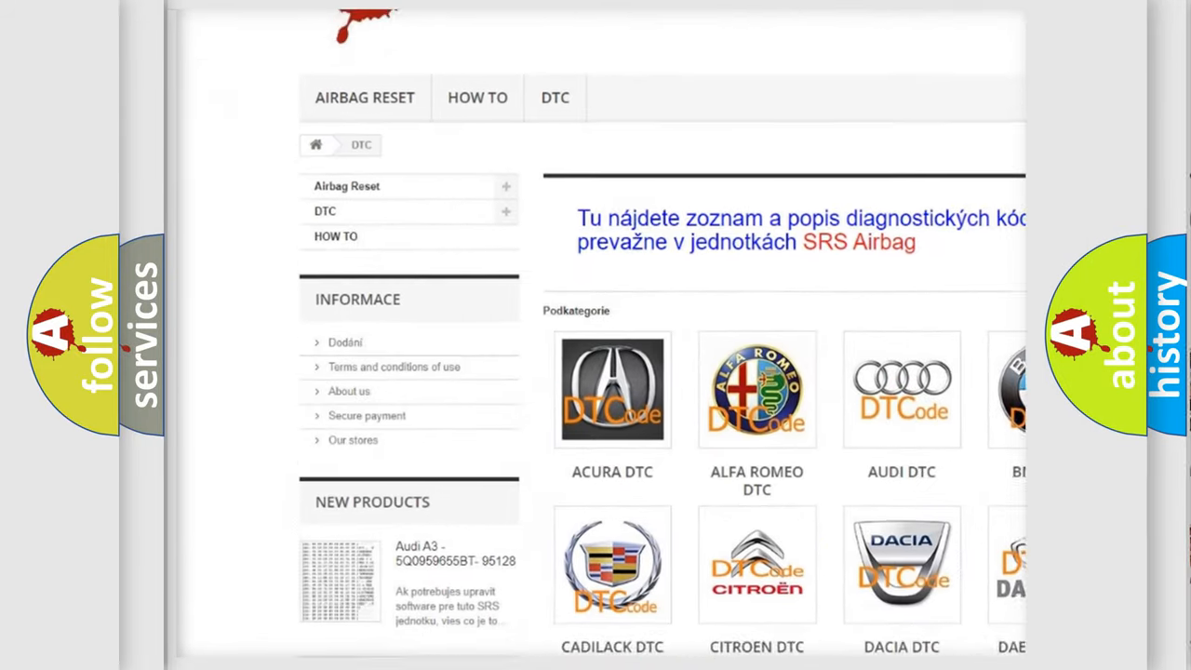
{"action": "scroll", "scroll_direction": "down", "scroll_amount": 3}
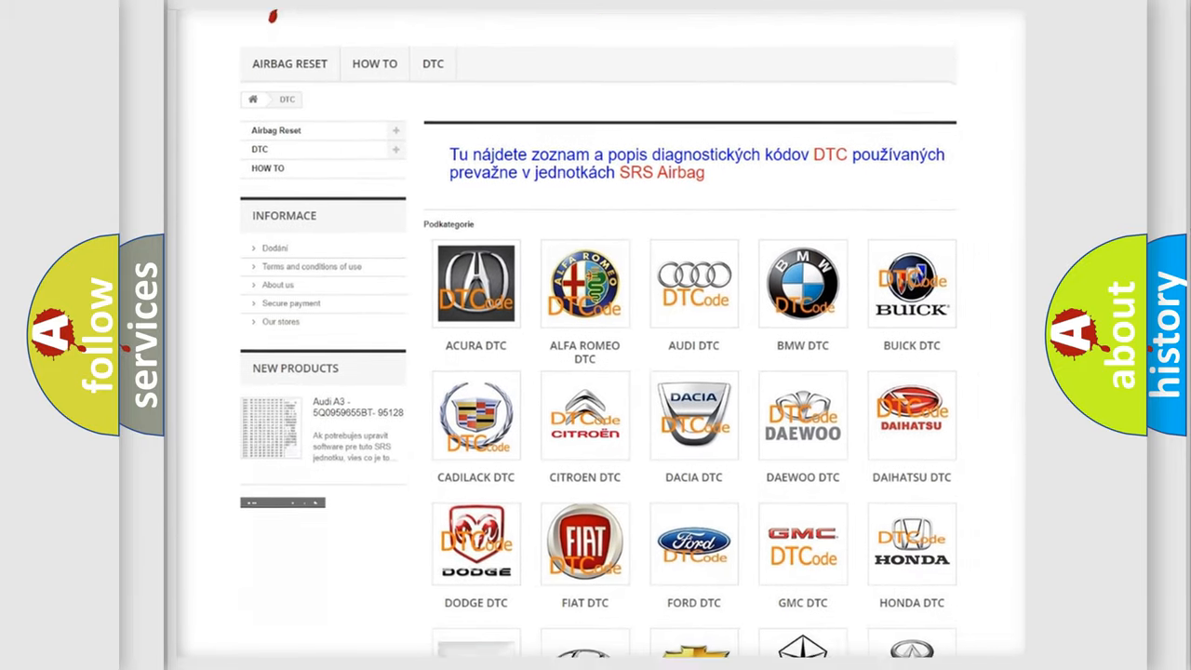
{"action": "scroll", "scroll_direction": "down", "scroll_amount": 3}
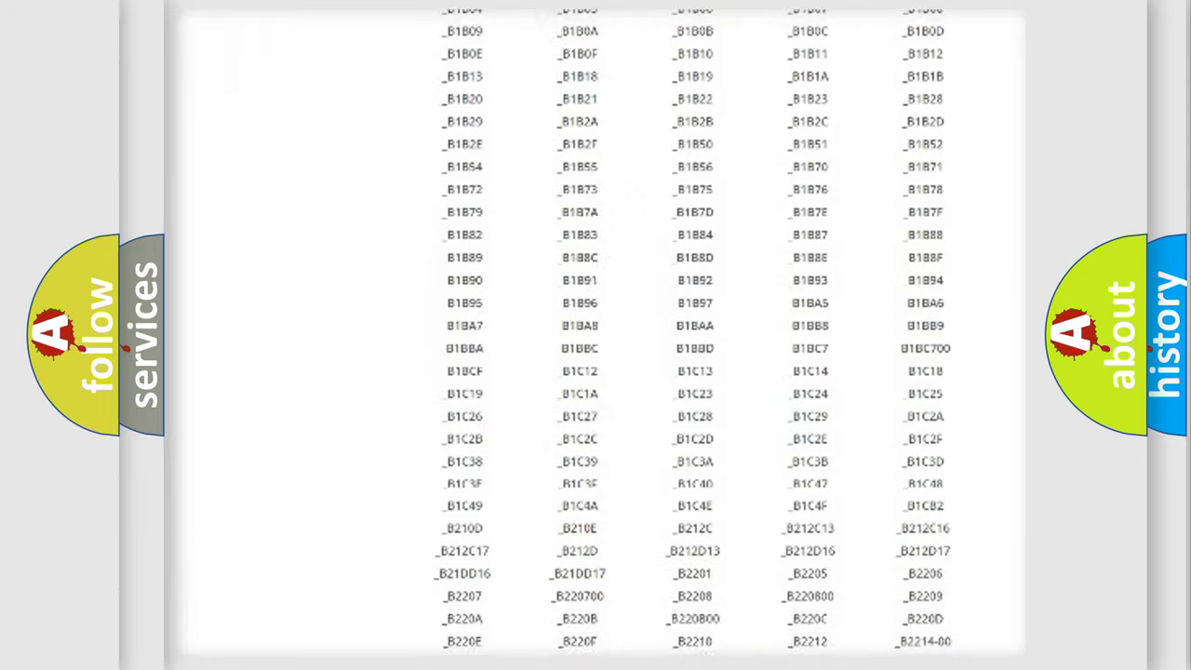
{"action": "scroll", "scroll_direction": "down", "scroll_amount": 3}
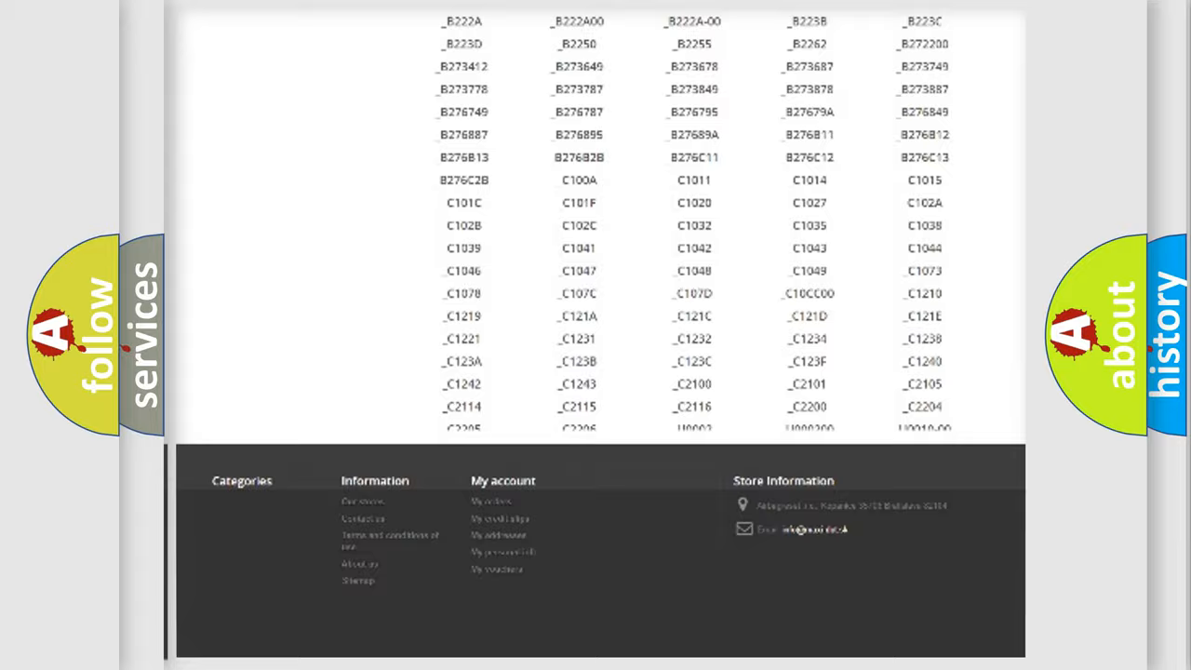